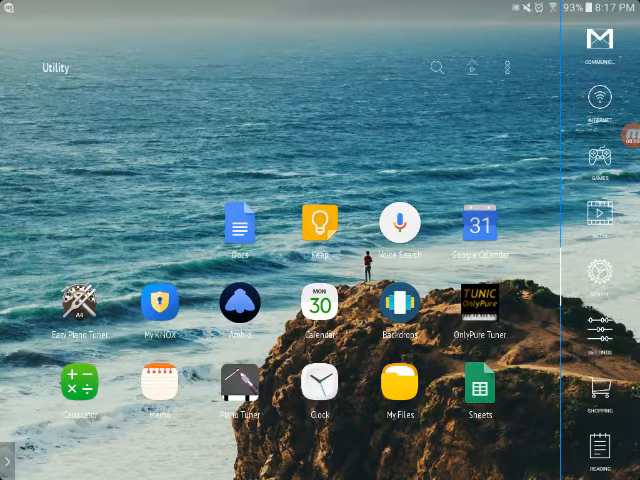
- Launch the piano tuner and reach the 'Allow offset adjust?' prompt from the phase display
{"action": "left_click", "coordinate": [240, 384]}
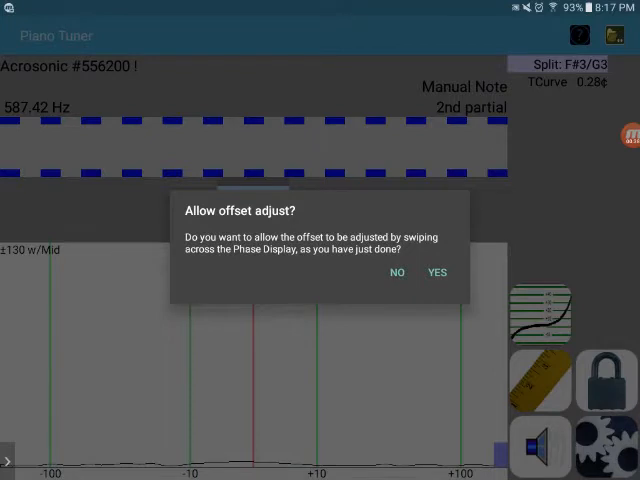
- Allow swipe offset adjustment and transfer the resulting 1.03-cent offset to D4
{"action": "left_click", "coordinate": [436, 272]}
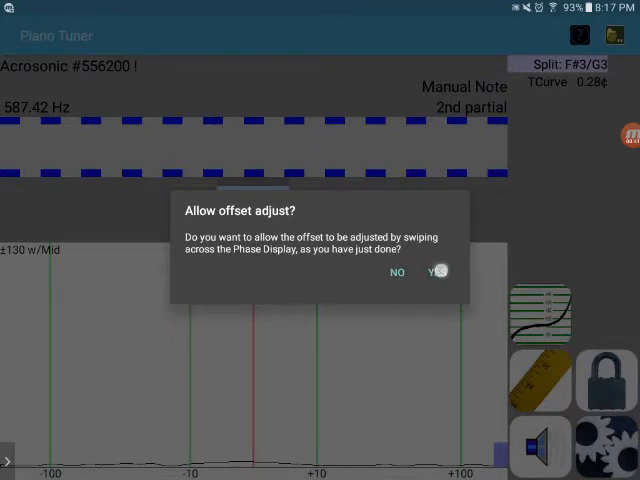
{"action": "left_click", "coordinate": [436, 272]}
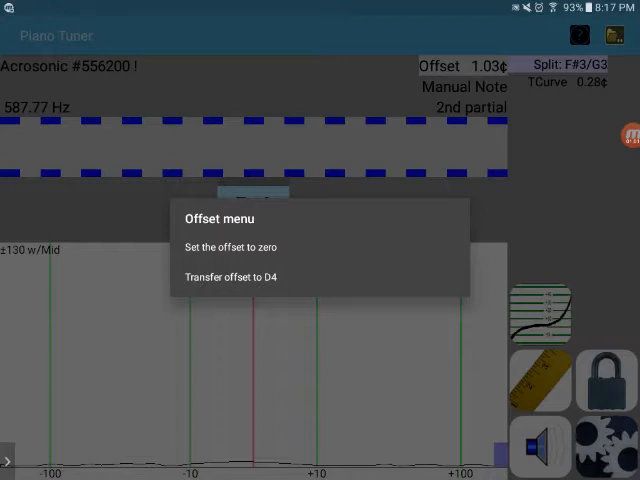
{"action": "left_click", "coordinate": [232, 276]}
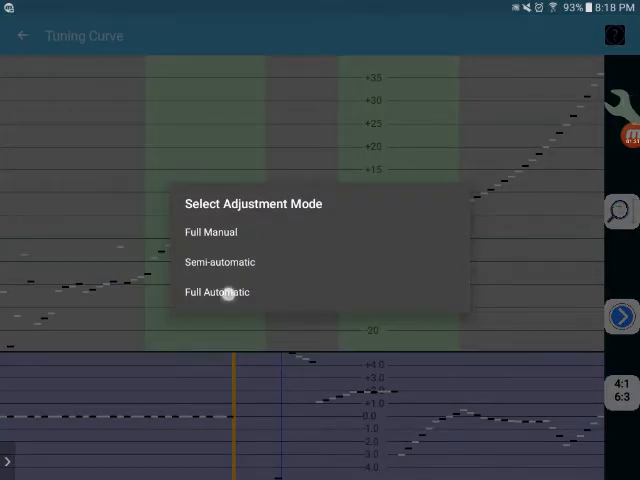
- Choose Full Automatic adjustment for the tuning curve
{"action": "left_click", "coordinate": [218, 292]}
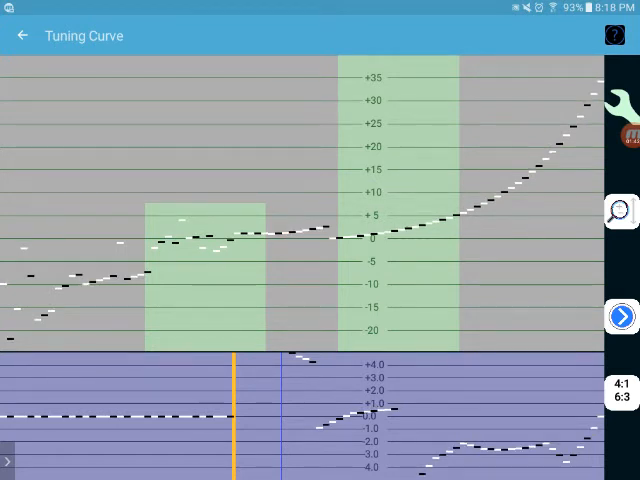
- Return to the tuner, where D4 shows a 0.02-cent custom offset
{"action": "left_click", "coordinate": [20, 36]}
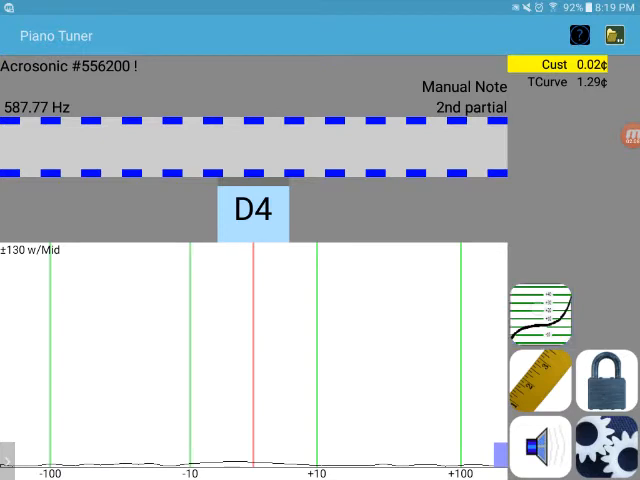
- Widen the tuning curve's green range across the middle notes, then reach Settings
{"action": "left_click", "coordinate": [544, 312]}
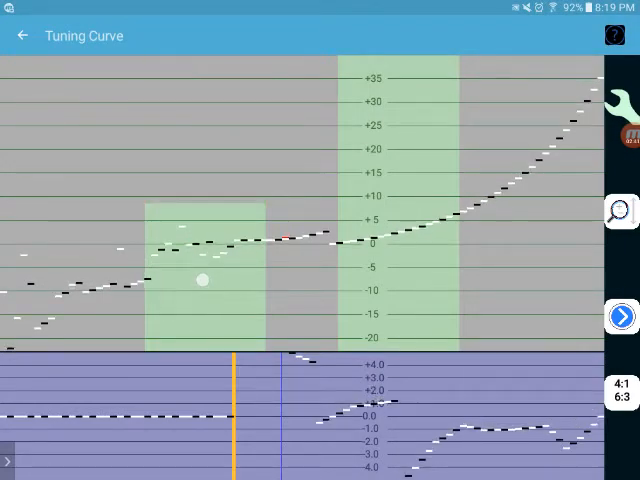
{"action": "left_click_drag", "start_coordinate": [200, 280], "coordinate": [406, 172]}
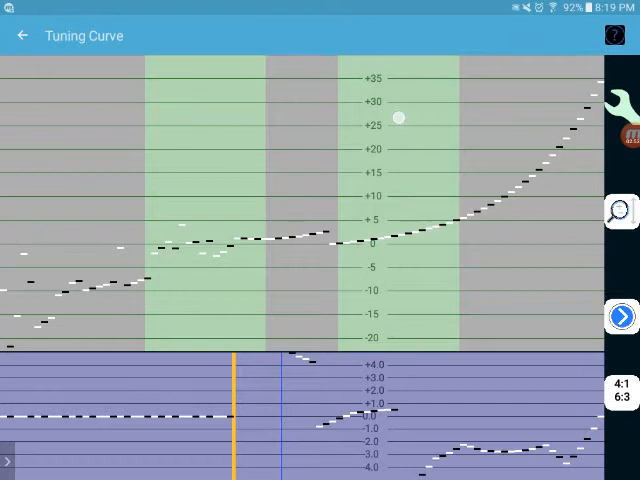
{"action": "left_click", "coordinate": [20, 36]}
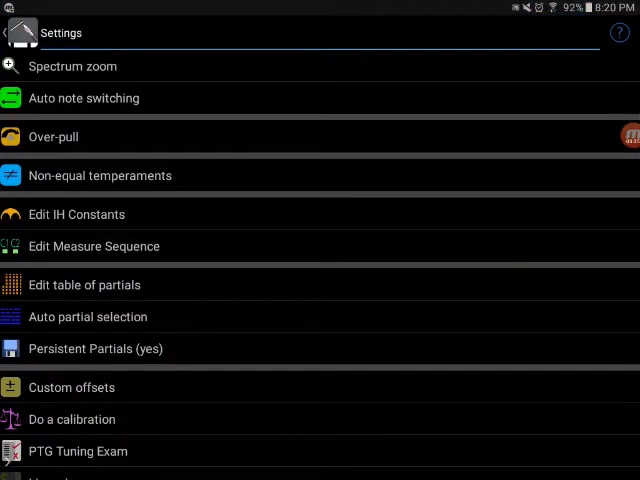
- Limit auto partial selection to the A0-F#3 note range and return to the main tuner
{"action": "left_click", "coordinate": [88, 316]}
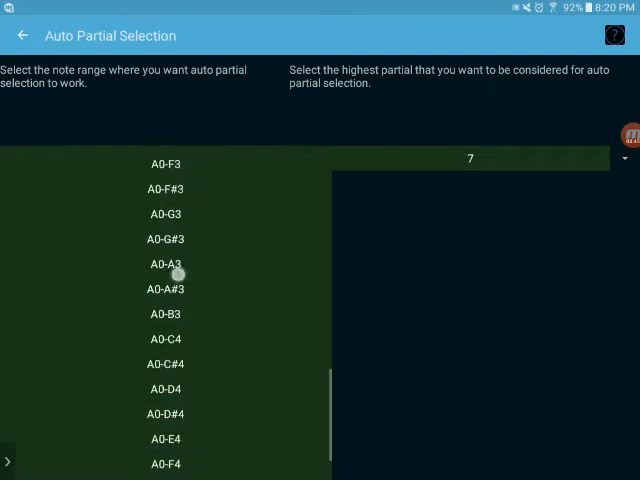
{"action": "scroll", "scroll_direction": "down", "scroll_amount": 3}
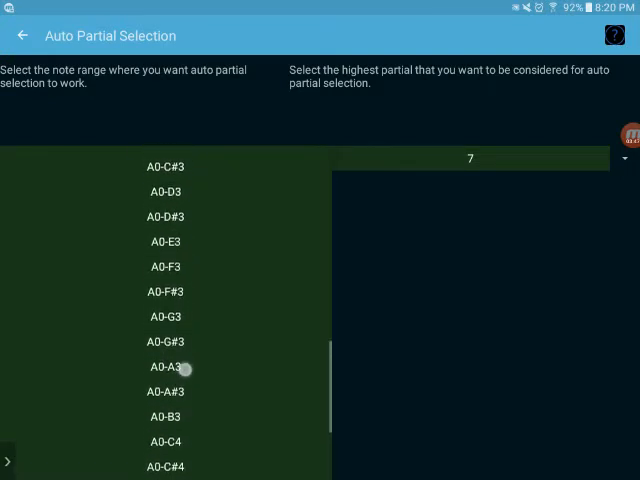
{"action": "left_click", "coordinate": [164, 292]}
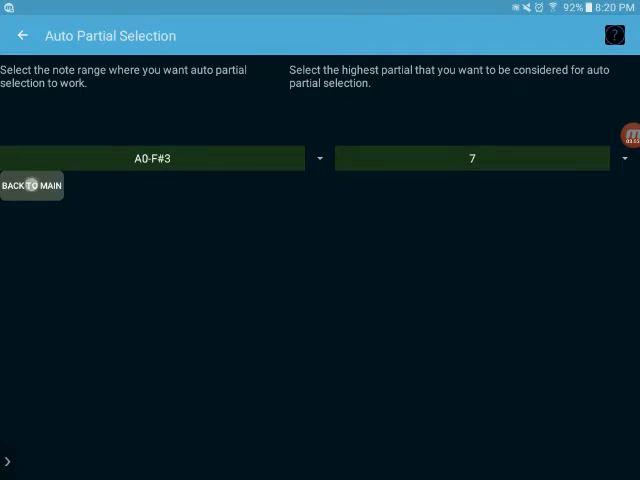
{"action": "left_click", "coordinate": [32, 186]}
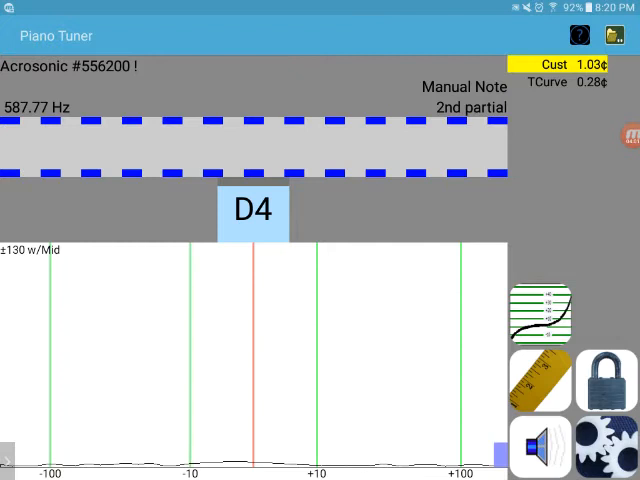
- Review the tuning curve once more and bring up the Settings list
{"action": "left_click", "coordinate": [540, 312]}
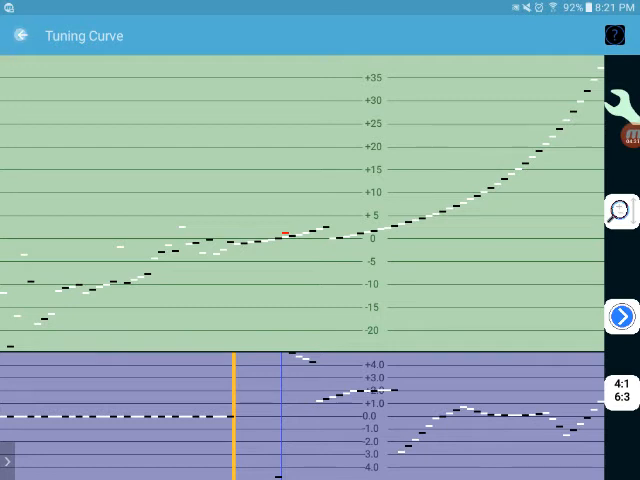
{"action": "left_click", "coordinate": [18, 36]}
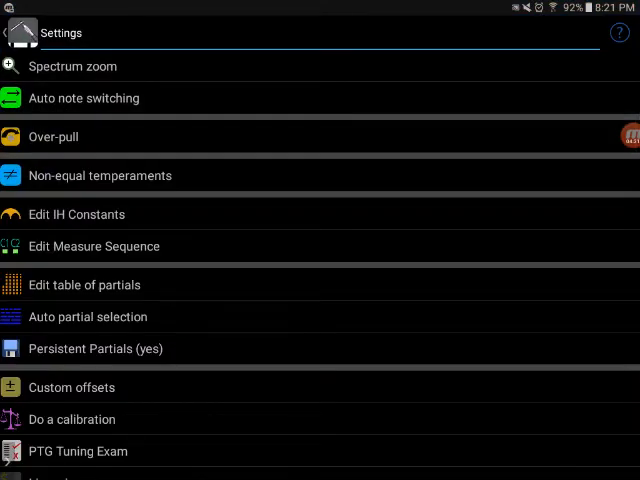
- Zero all custom offsets, including D4's 1.03 cents, and return to Settings
{"action": "left_click", "coordinate": [72, 388]}
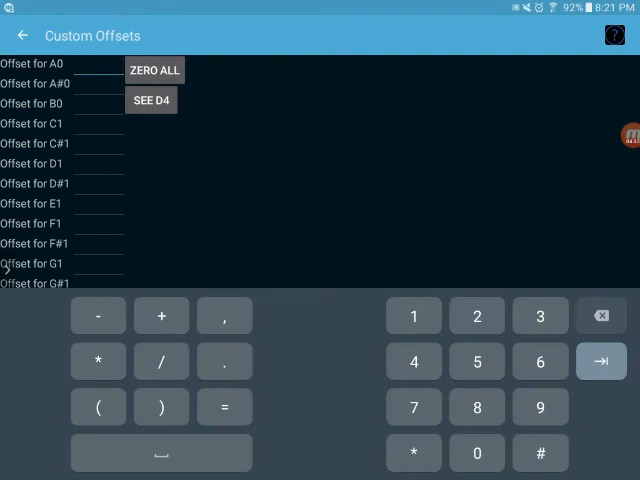
{"action": "scroll", "scroll_direction": "down", "scroll_amount": 3}
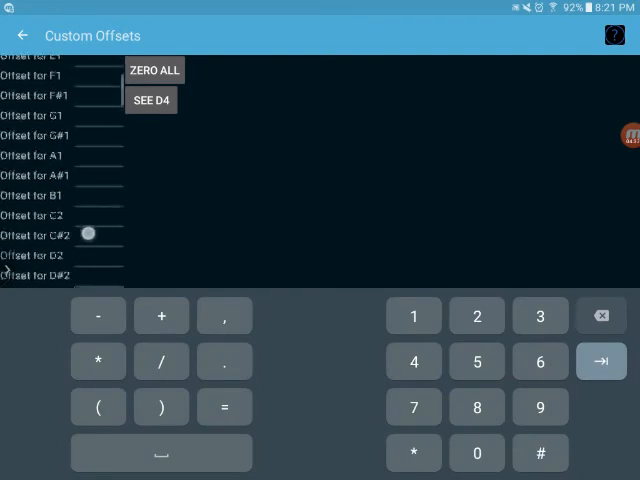
{"action": "scroll", "scroll_direction": "down", "scroll_amount": 3}
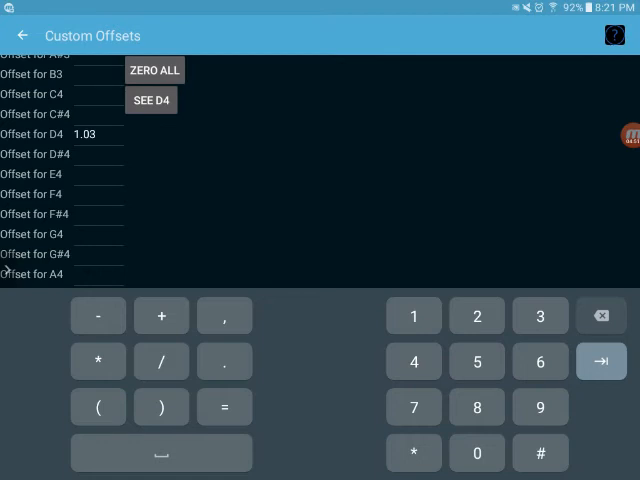
{"action": "left_click", "coordinate": [154, 70]}
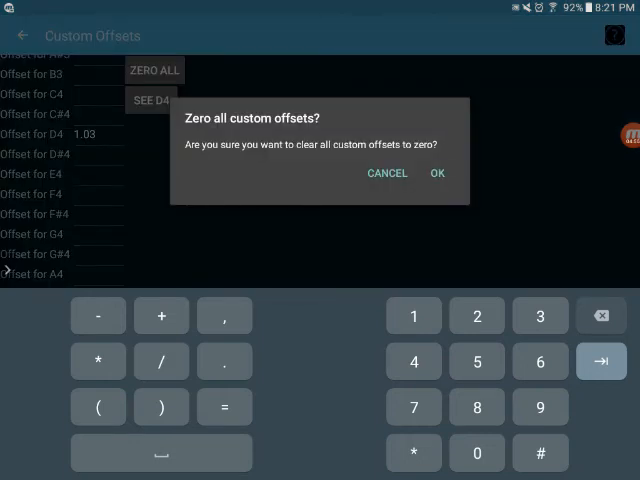
{"action": "left_click", "coordinate": [436, 172]}
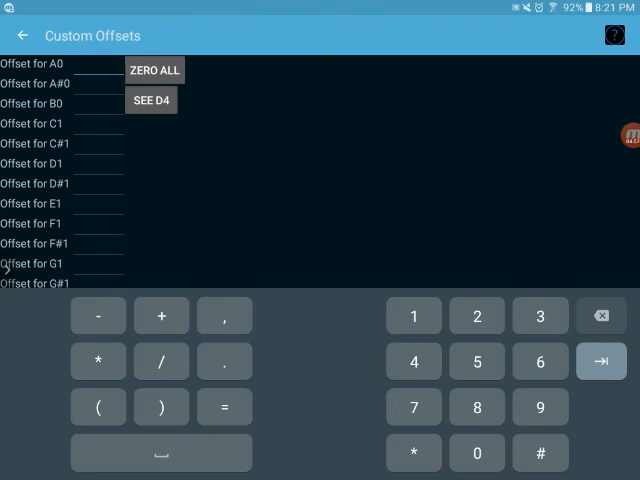
{"action": "left_click", "coordinate": [20, 36]}
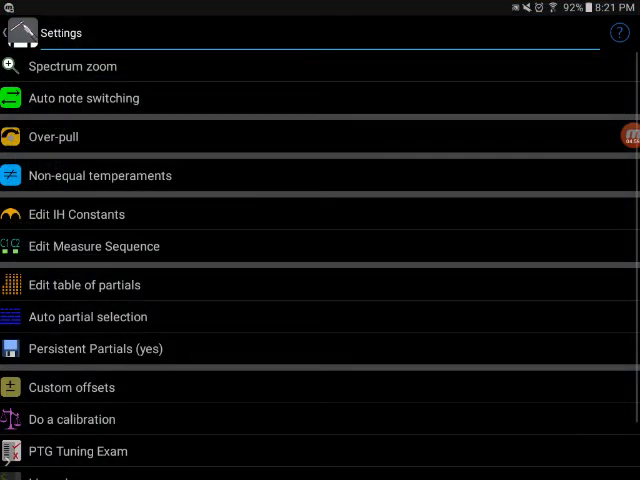